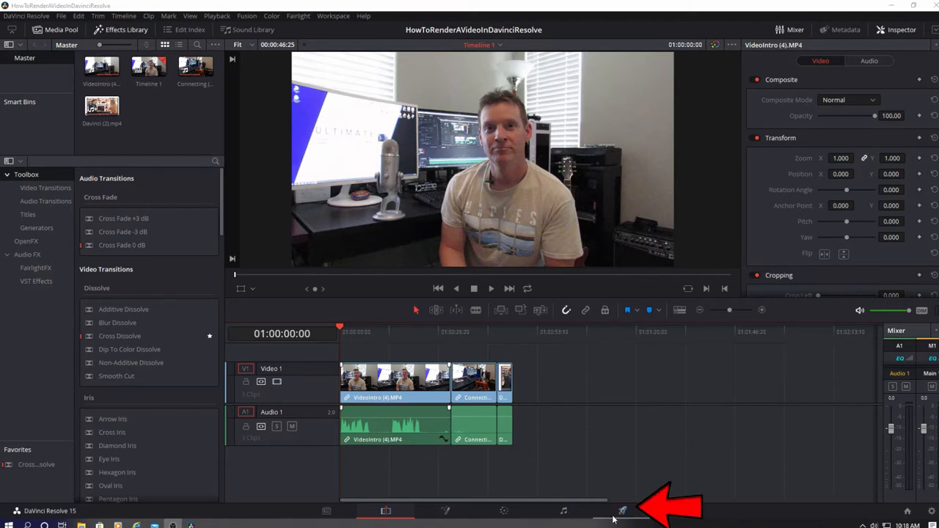
Switch from the Edit page to the Deliver page via the rocket icon
click(622, 510)
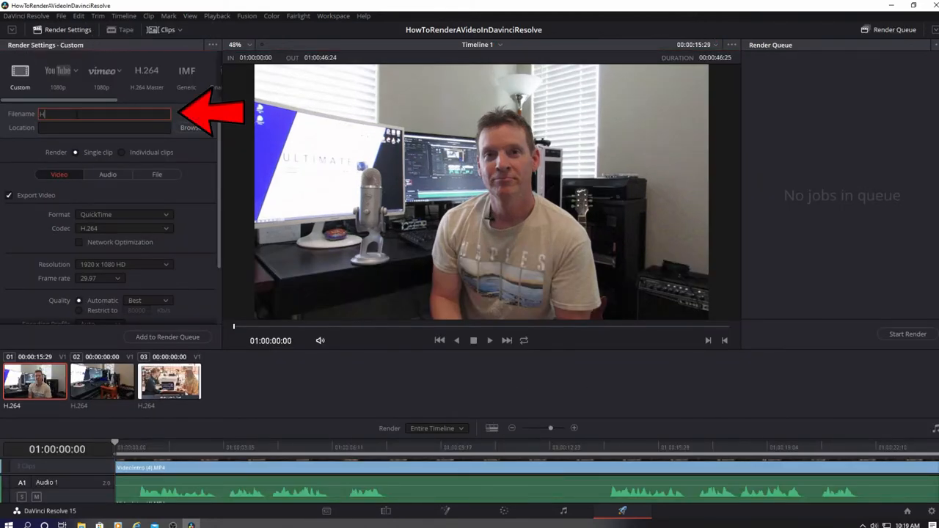
Enter the video's title ('HowT…derVi') as the render filename
text(HowToRen)
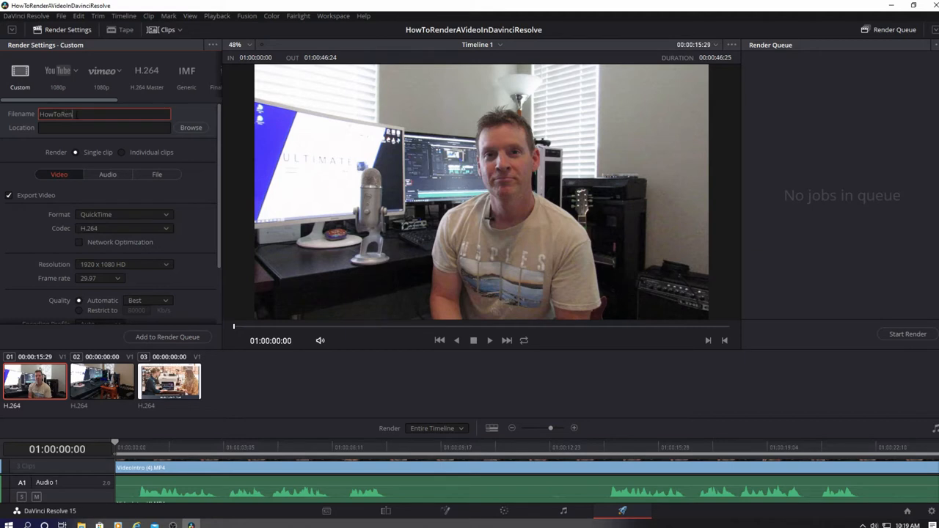
text(derVideosInDavinciResolve)
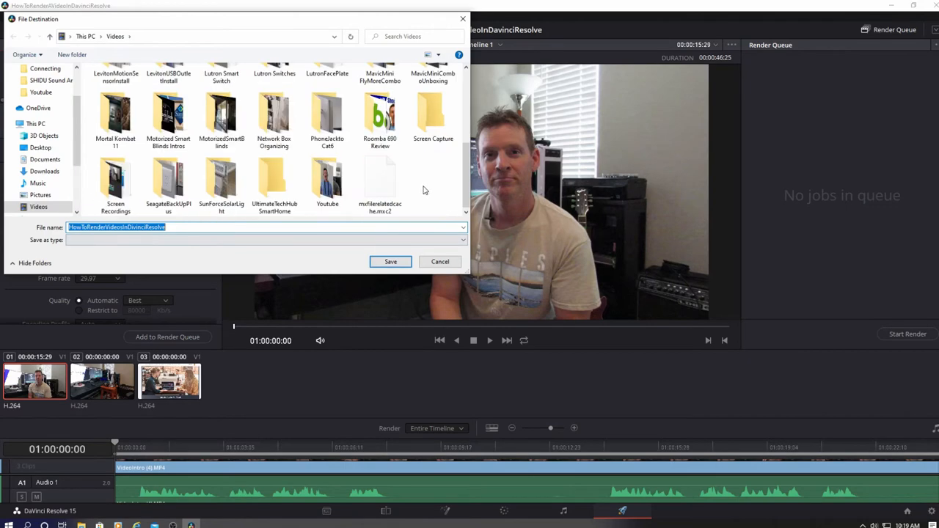
Set the Youtube folder inside Videos as the render destination and save
double_click(327, 179)
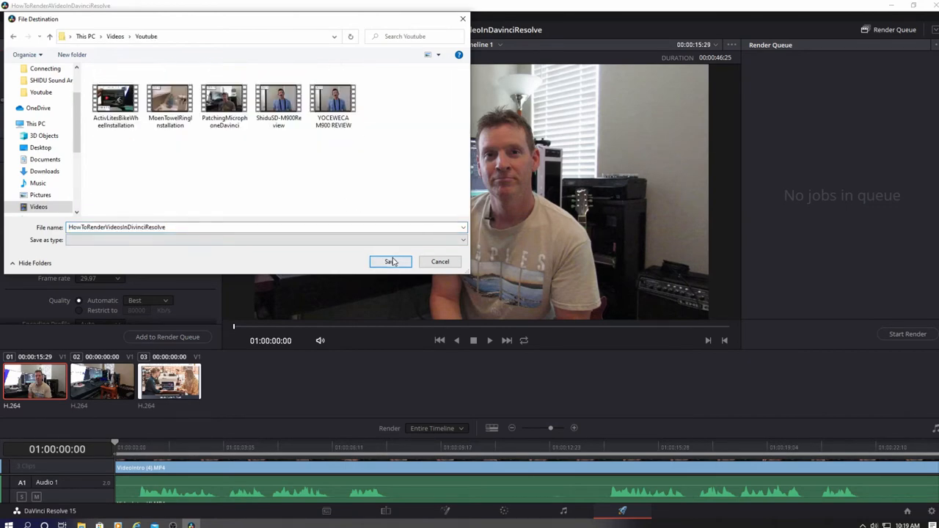
click(390, 262)
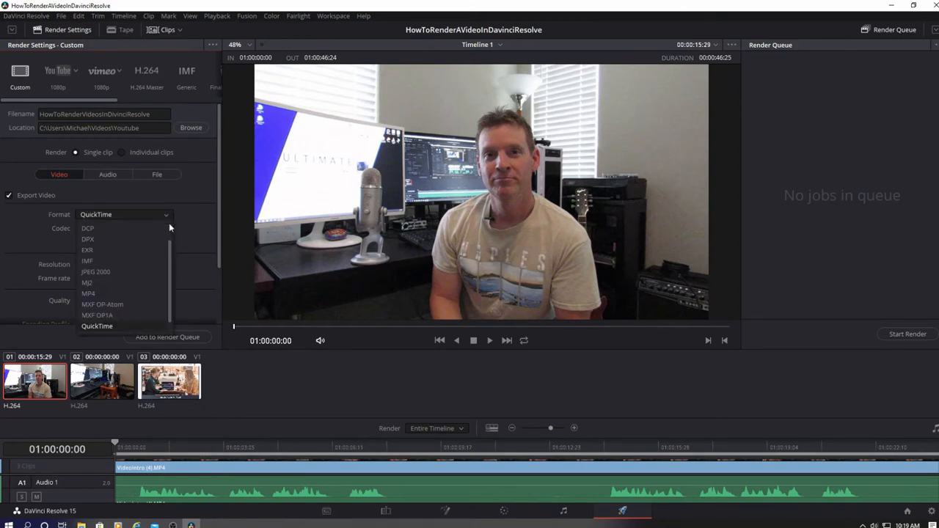
Set the output format to MP4 (H.264, 1920x1080) and add the job to the render queue
scroll(down, 3)
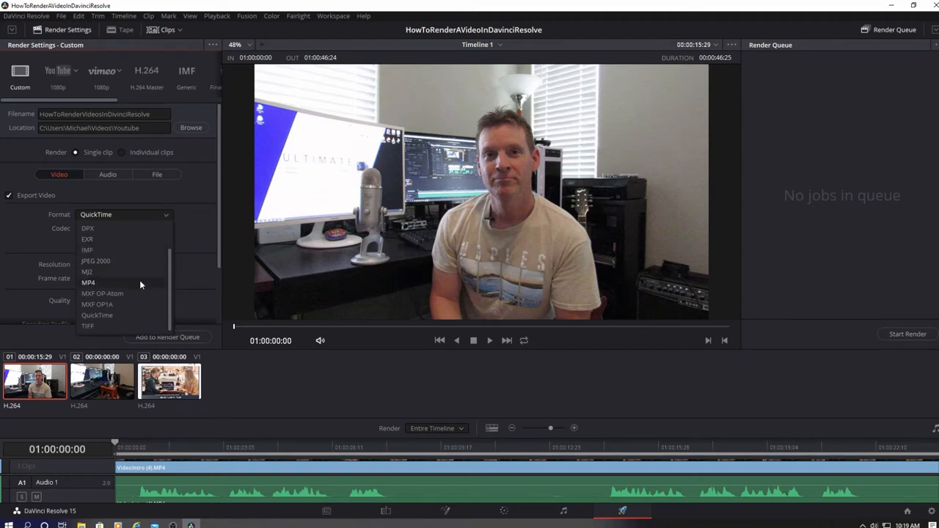
click(88, 282)
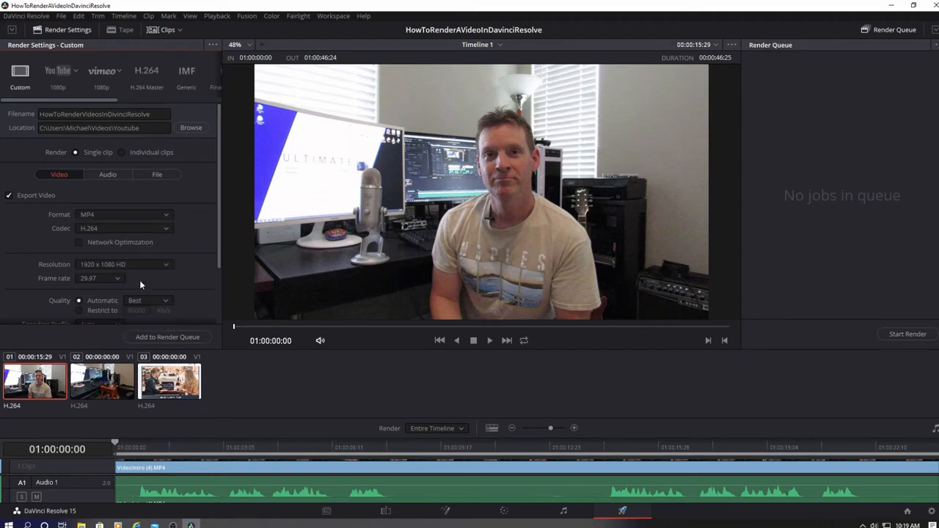
mouse_move(188, 290)
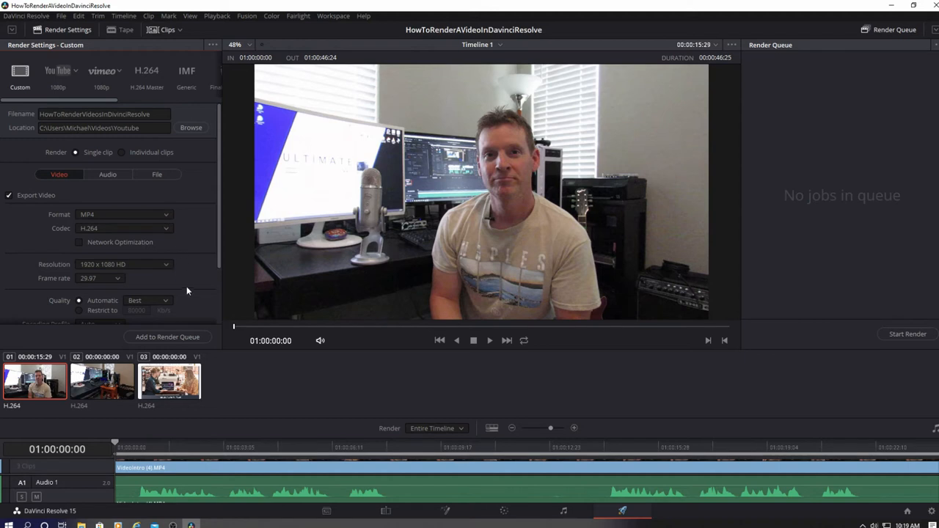
scroll(down, 3)
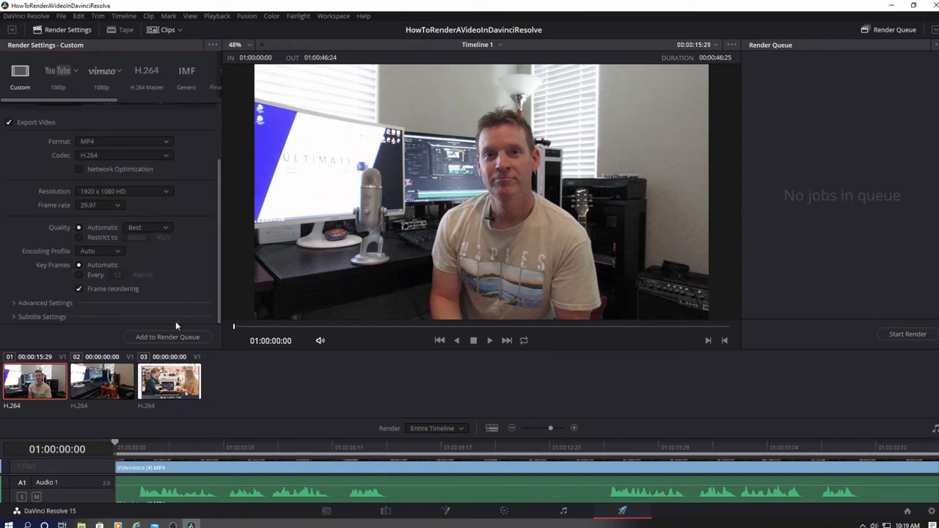
click(167, 336)
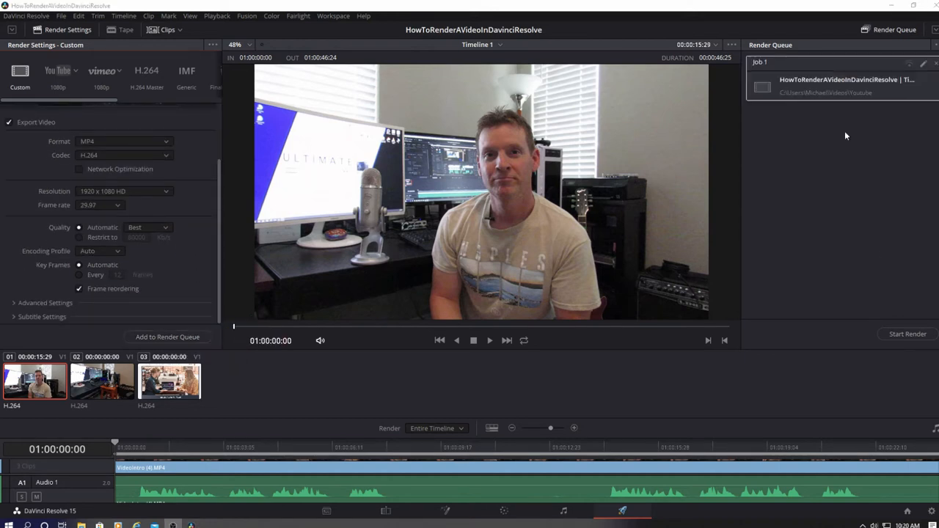